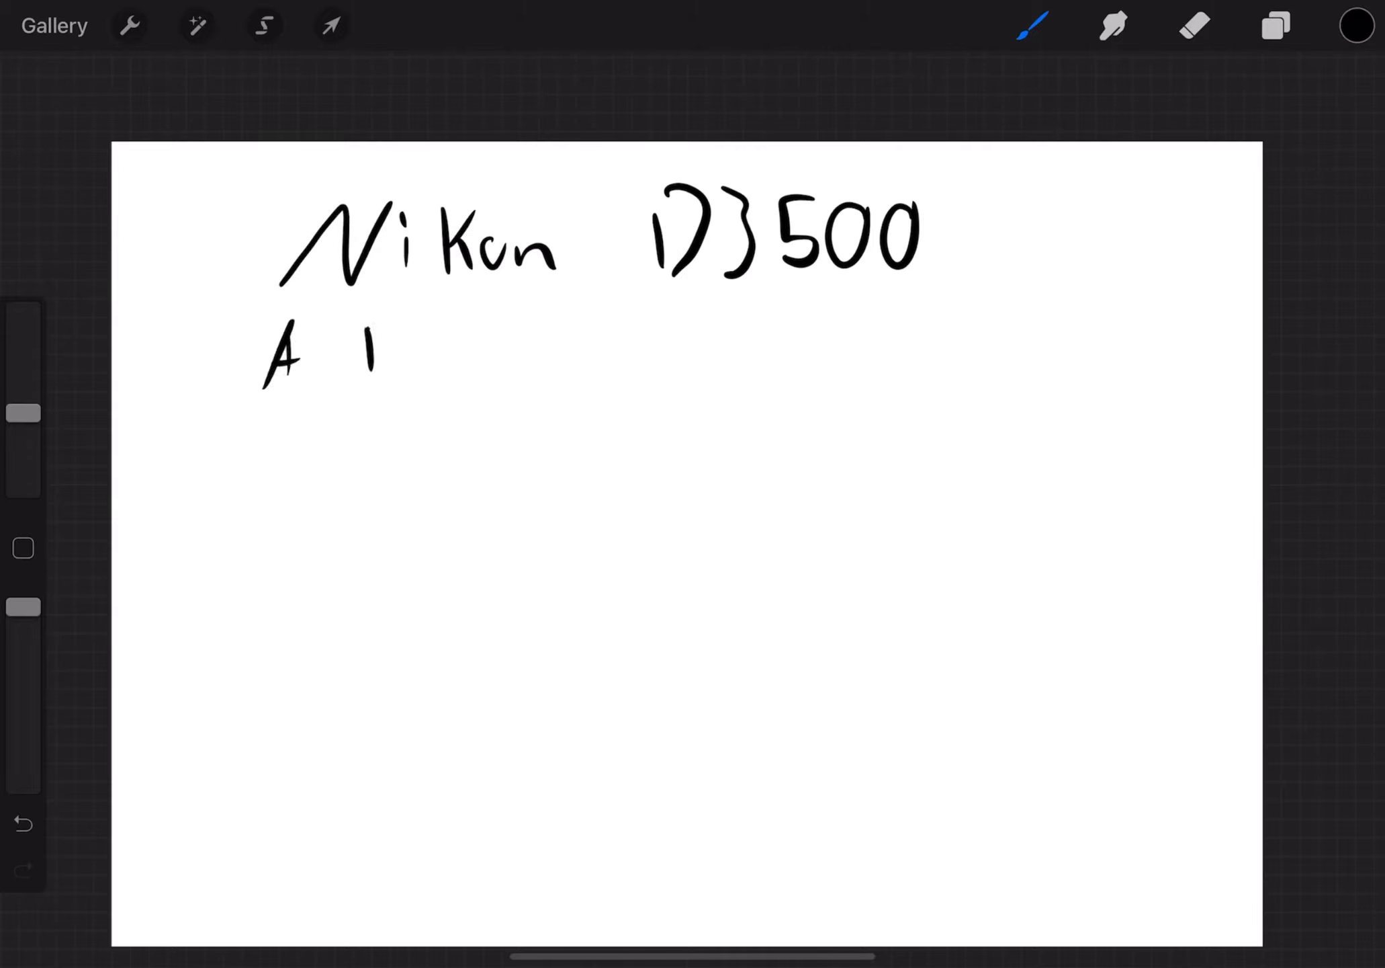
Handwrite 'Review' under the title, the '(good job nikon)' remark, and blue Specs bullets
left_click_drag(353, 353, 706, 354)
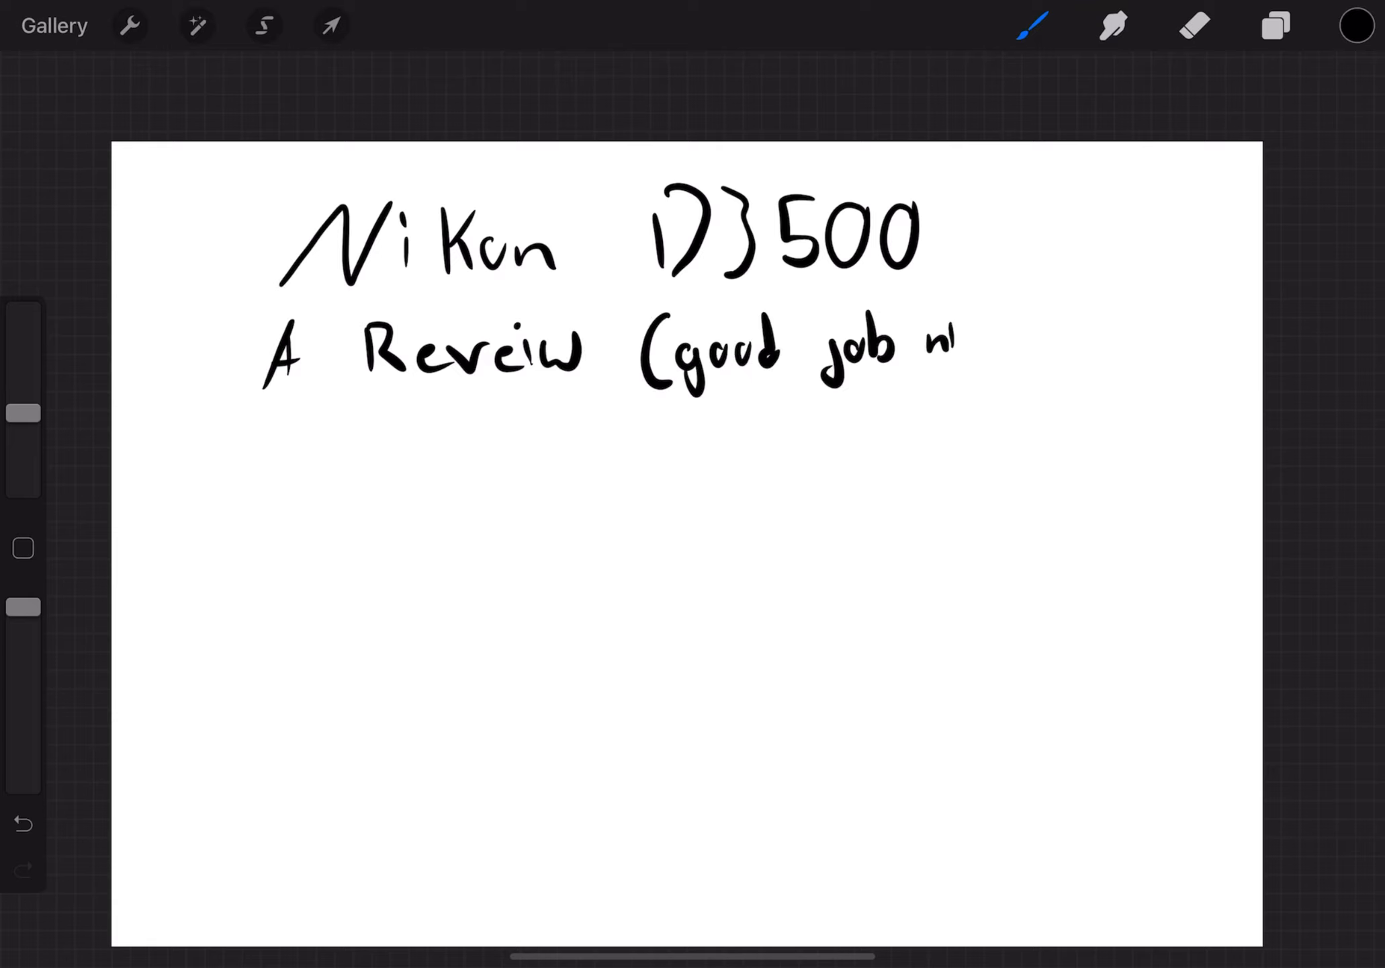
left_click_drag(954, 353, 1042, 354)
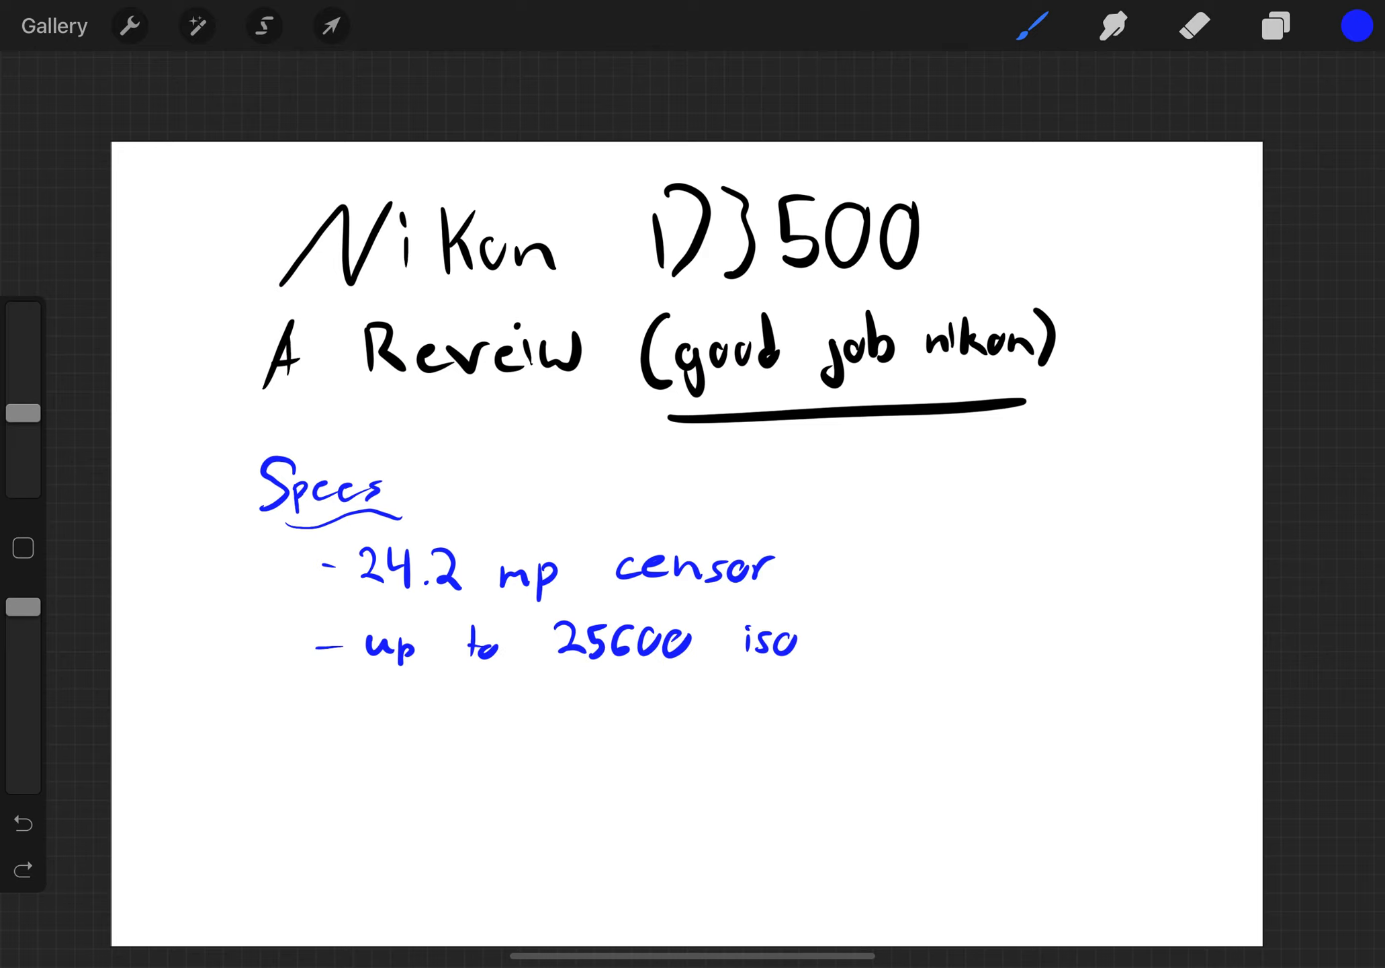
left_click_drag(317, 721, 706, 716)
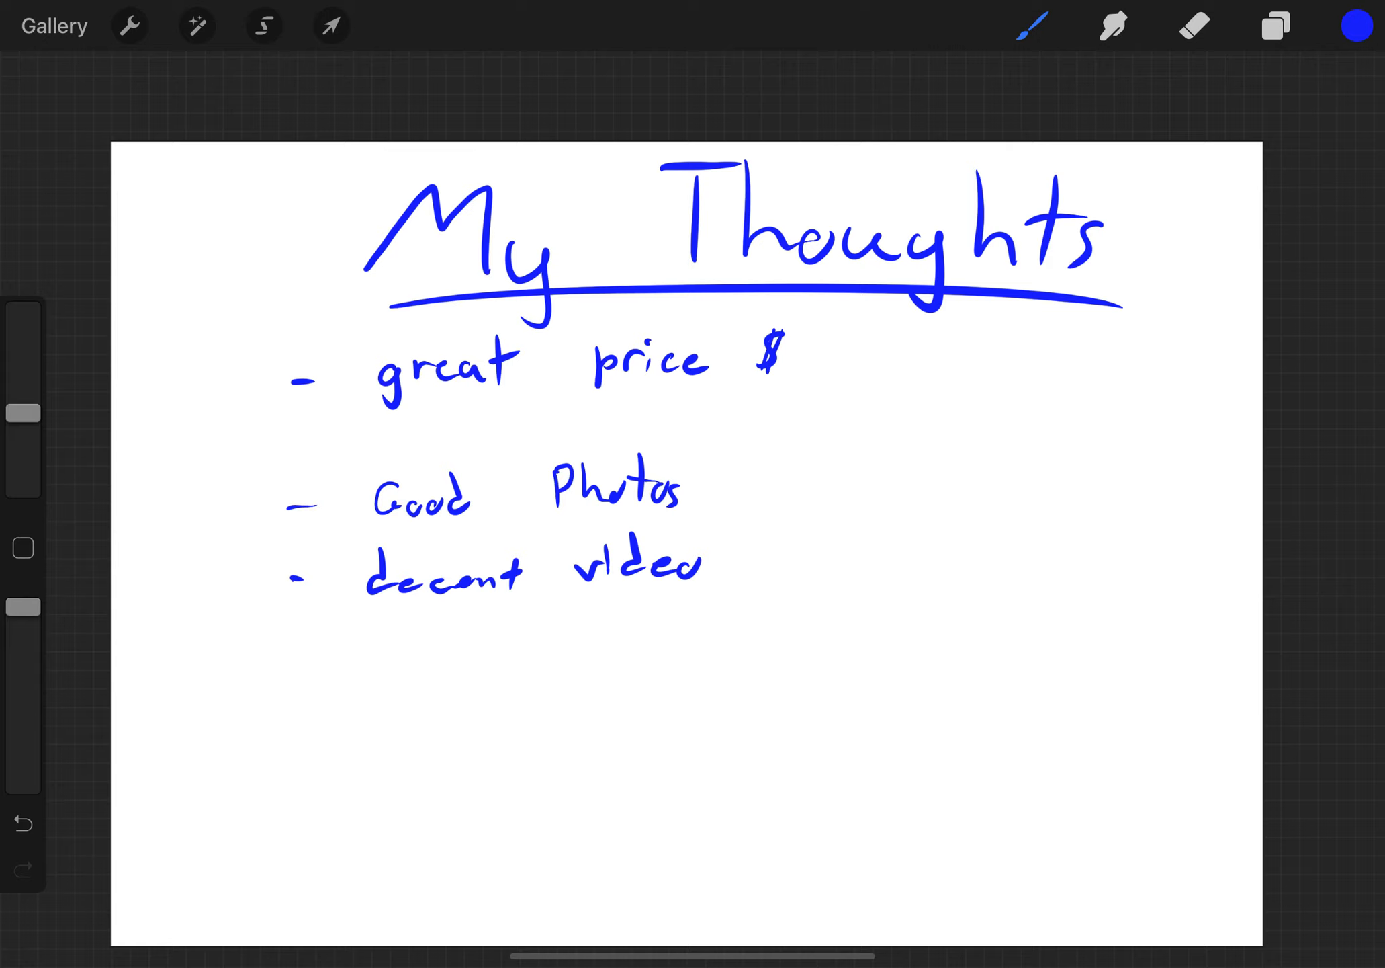
Enter the text 'better lenses would improve it'
type("better lenses would improve it")
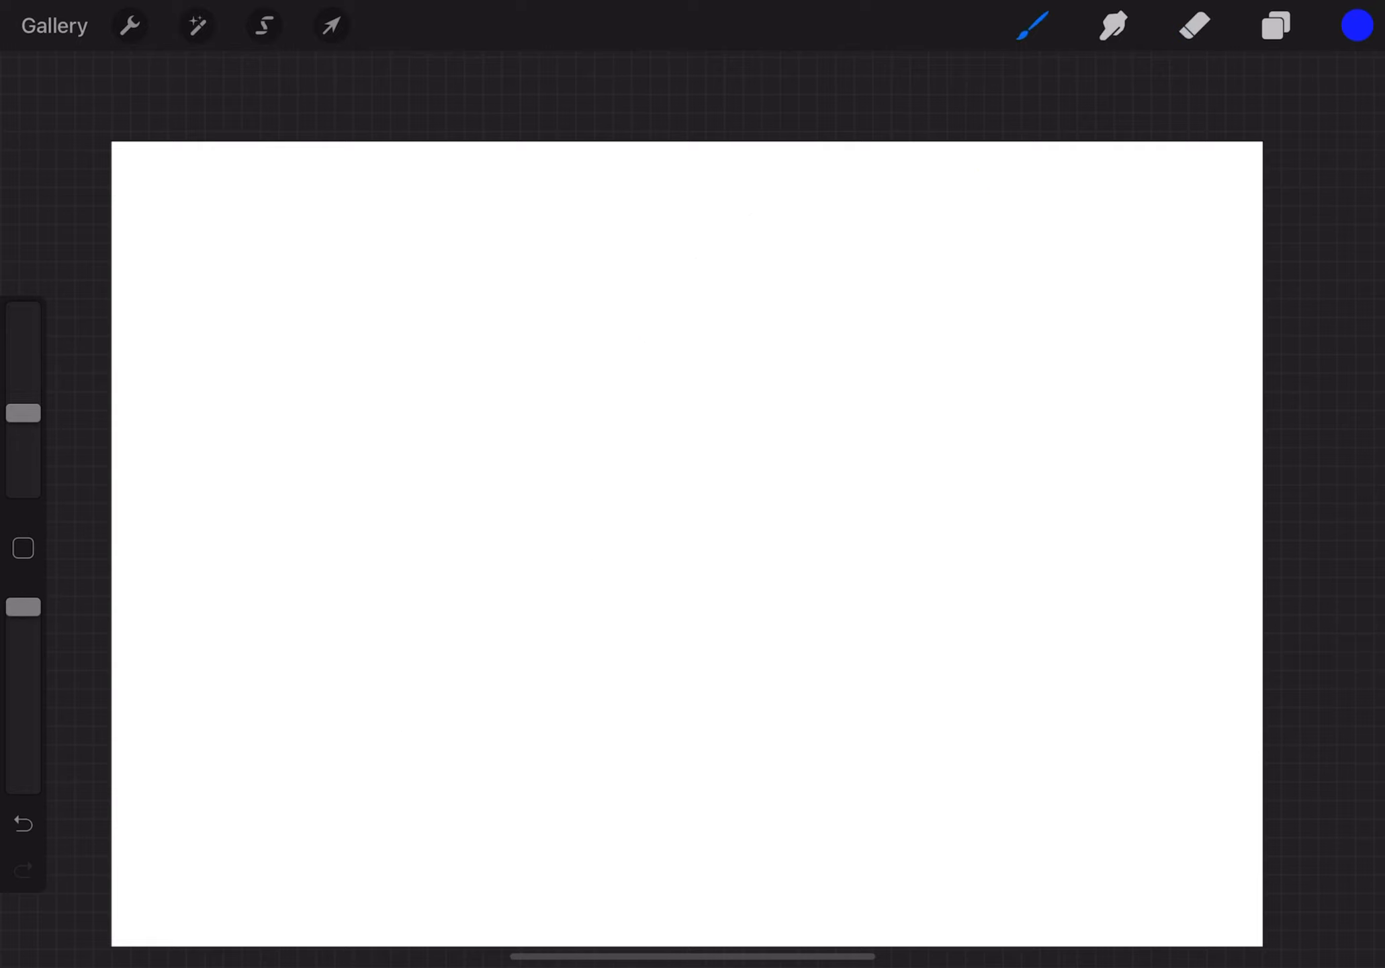
left_click_drag(424, 230, 804, 213)
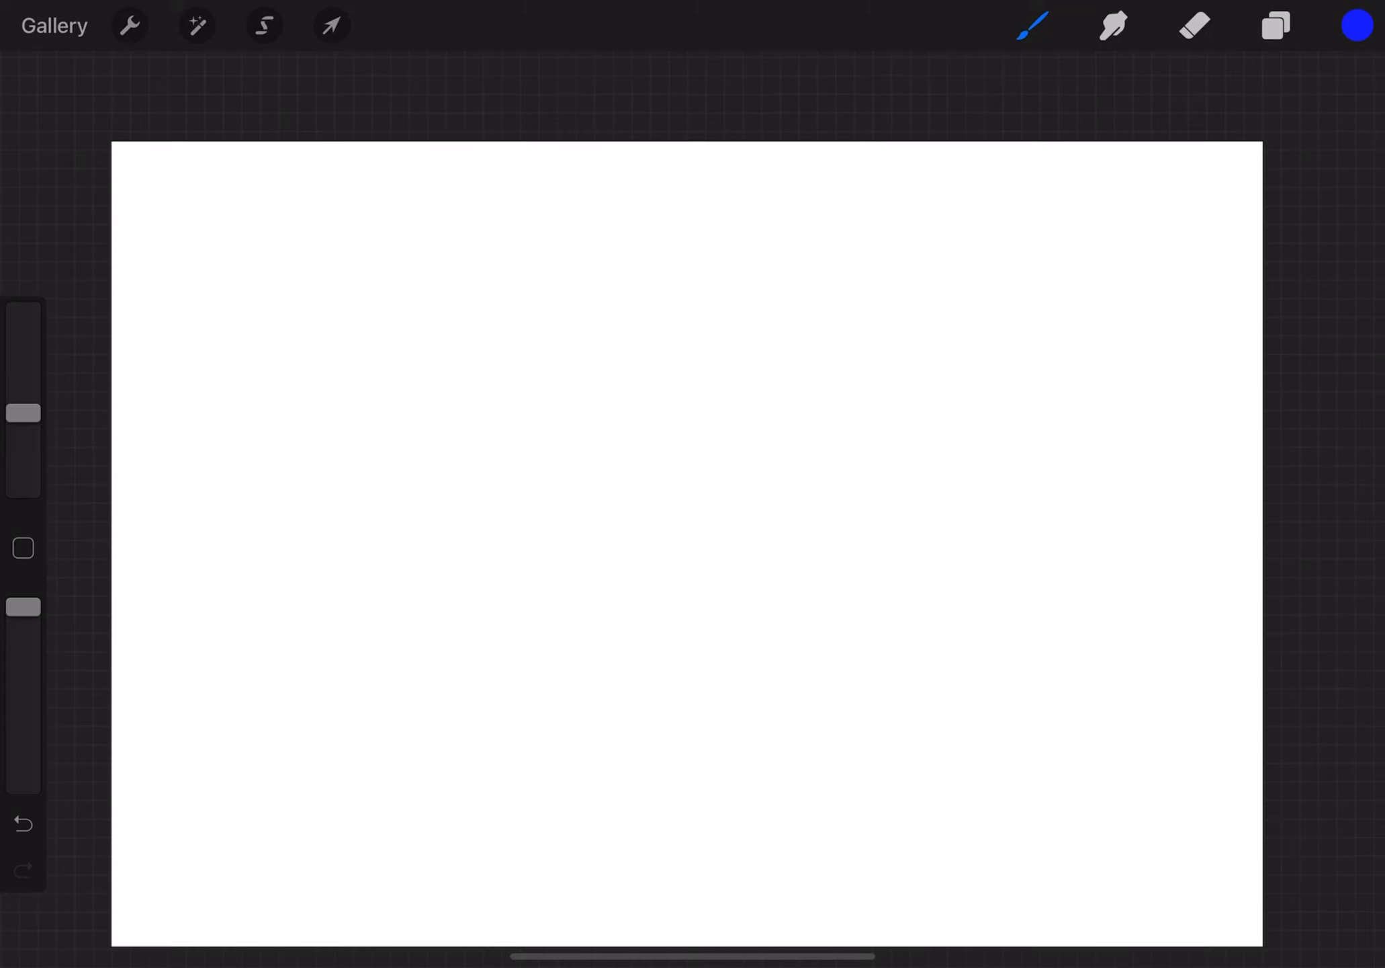
Write and underline 'Conclusion' with three dash bullets, then switch to the Eraser
left_click_drag(416, 221, 733, 230)
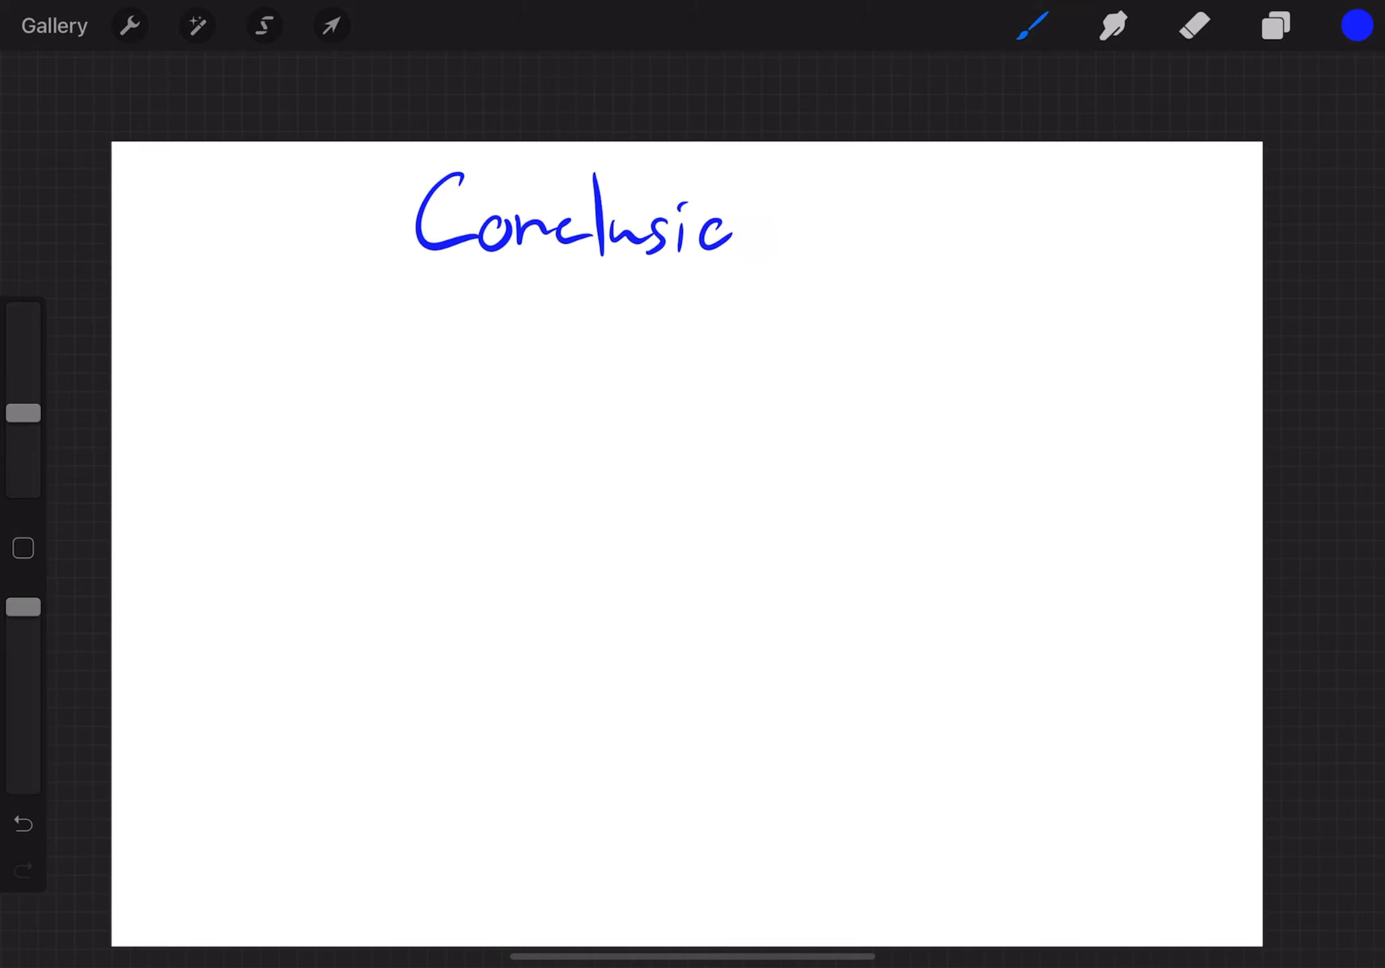
left_click_drag(318, 344, 1043, 317)
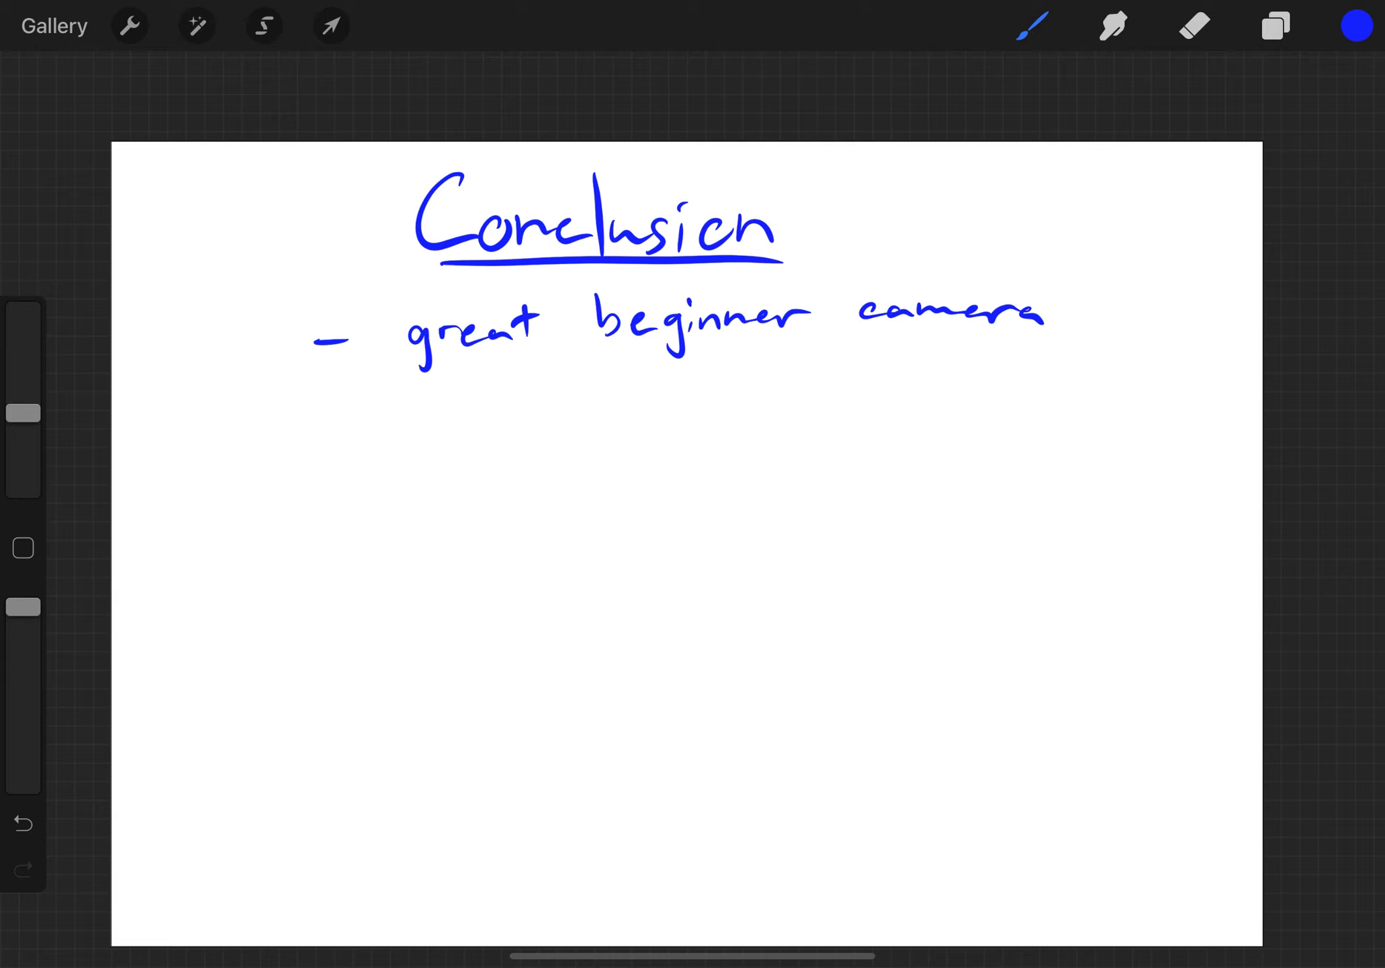
left_click_drag(328, 455, 1149, 455)
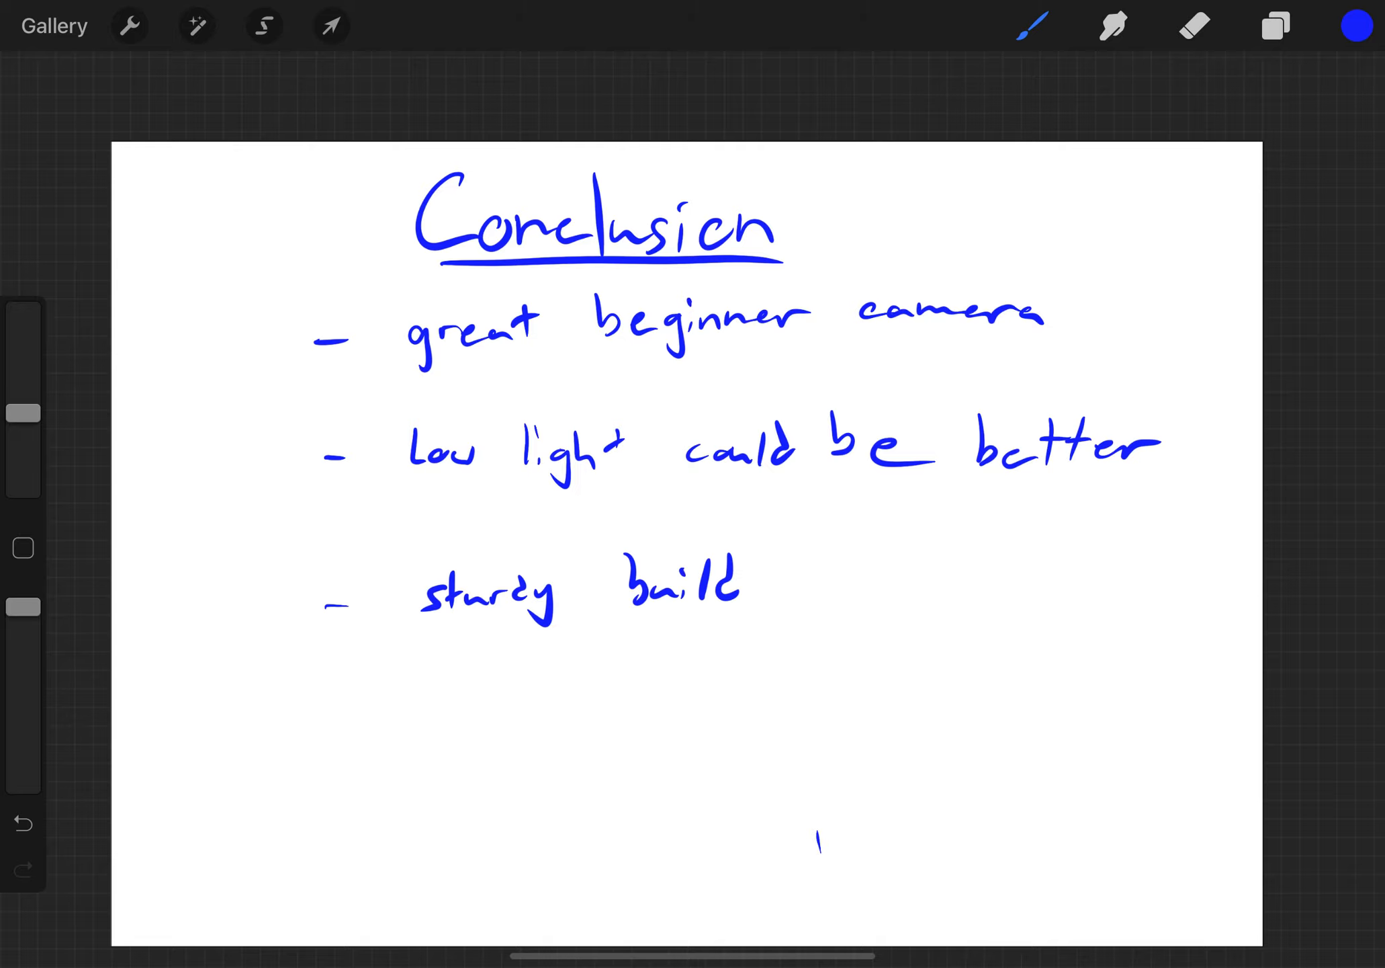
left_click(1195, 25)
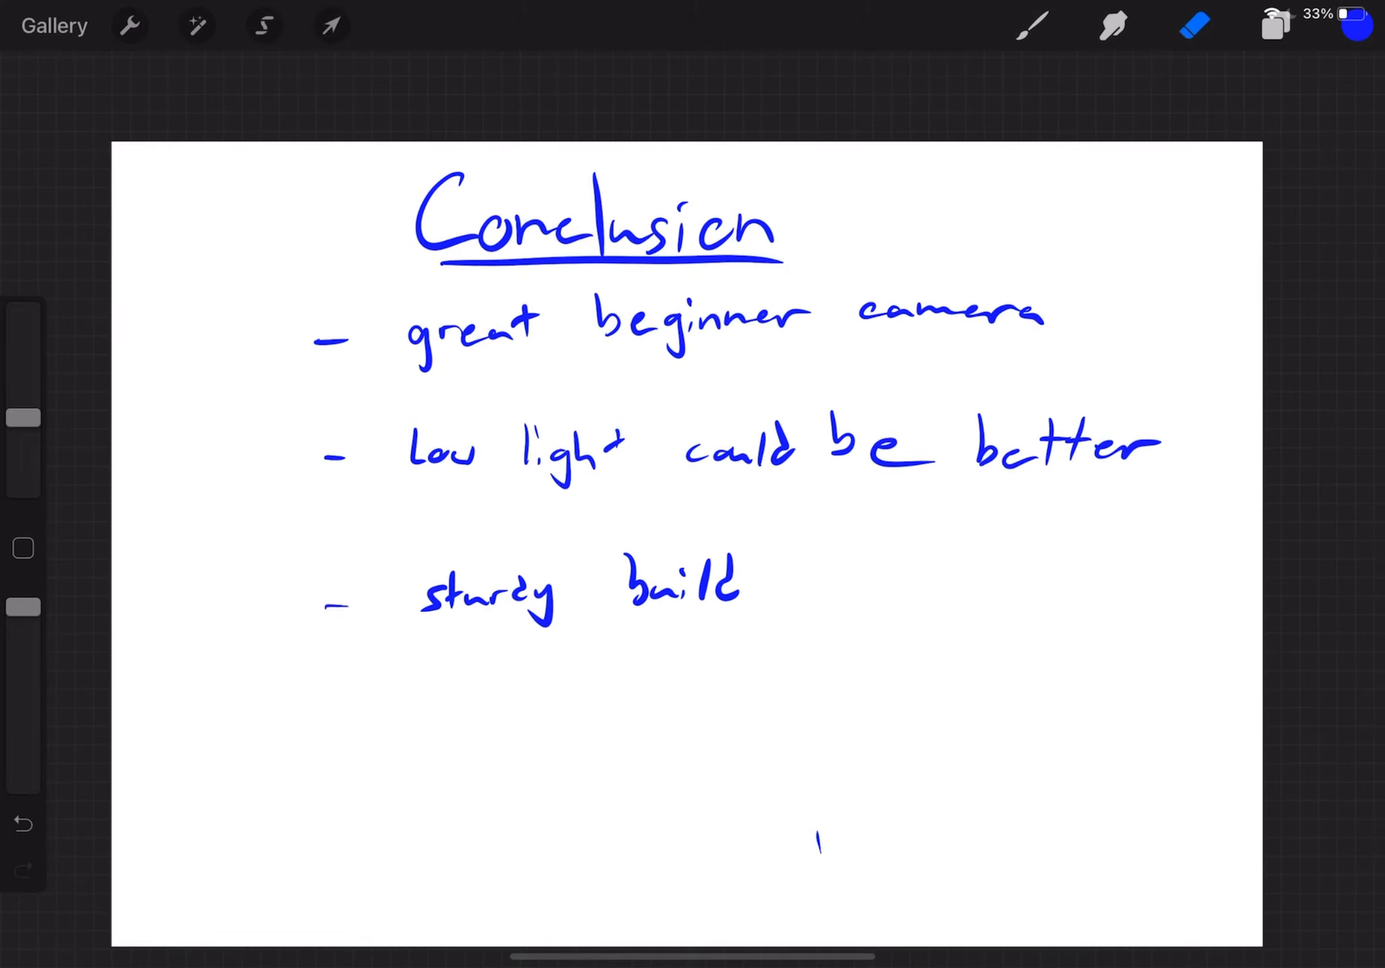